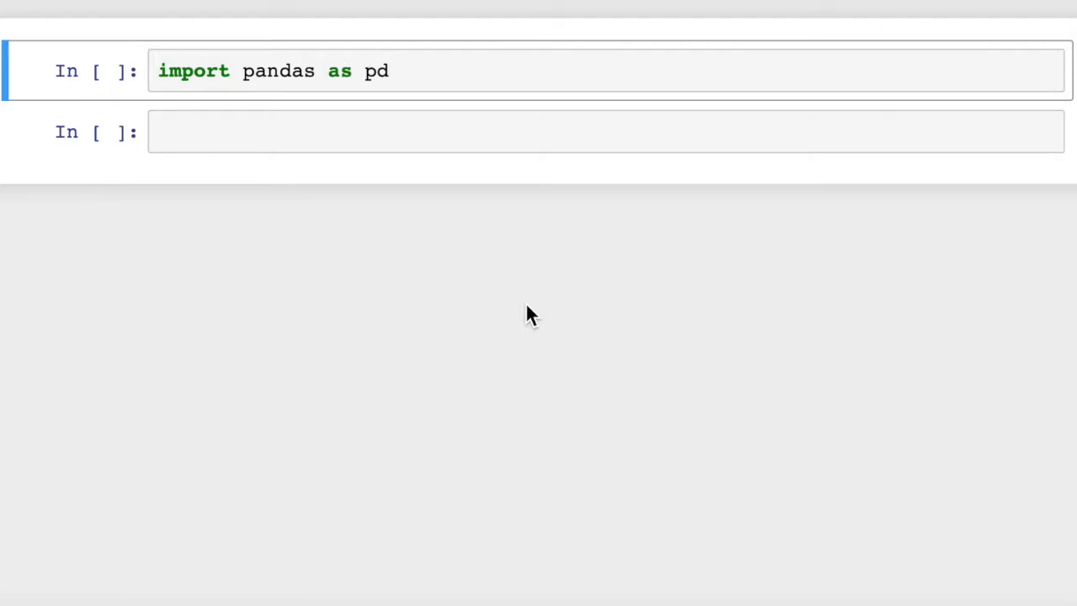
pyautogui.moveTo(520, 310)
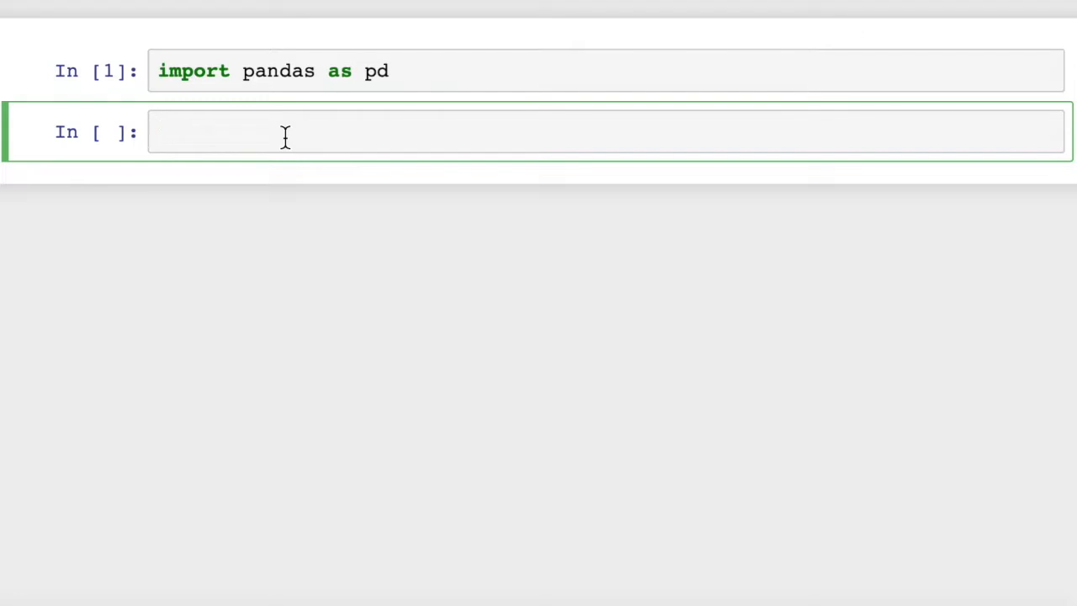
# Load 'iris.data' into df with names A, B, C, D, Label, then display df
pyautogui.write('df =')
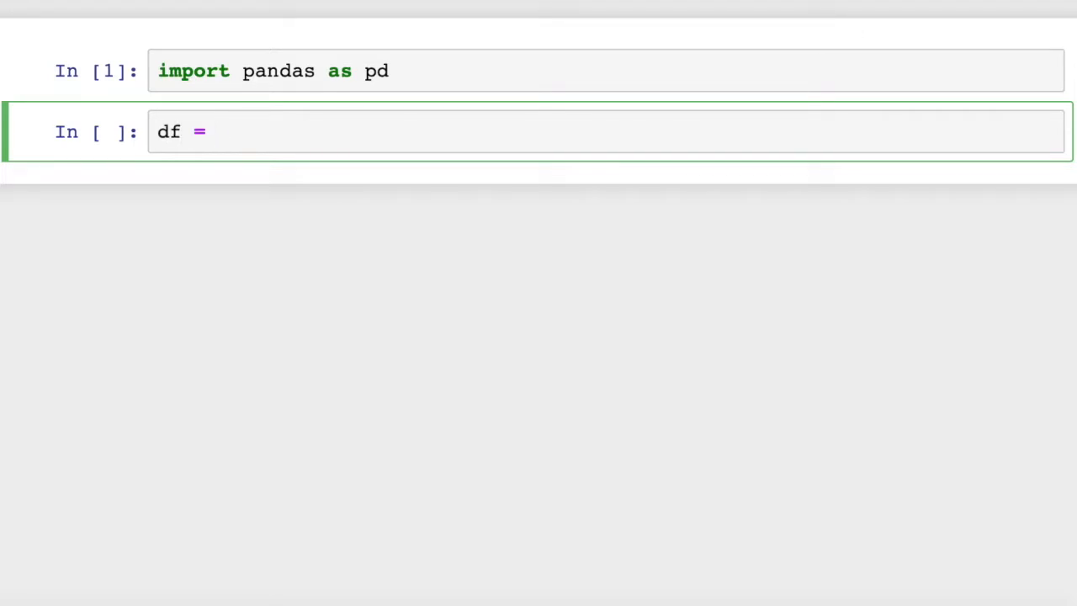
pyautogui.write('pd.read')
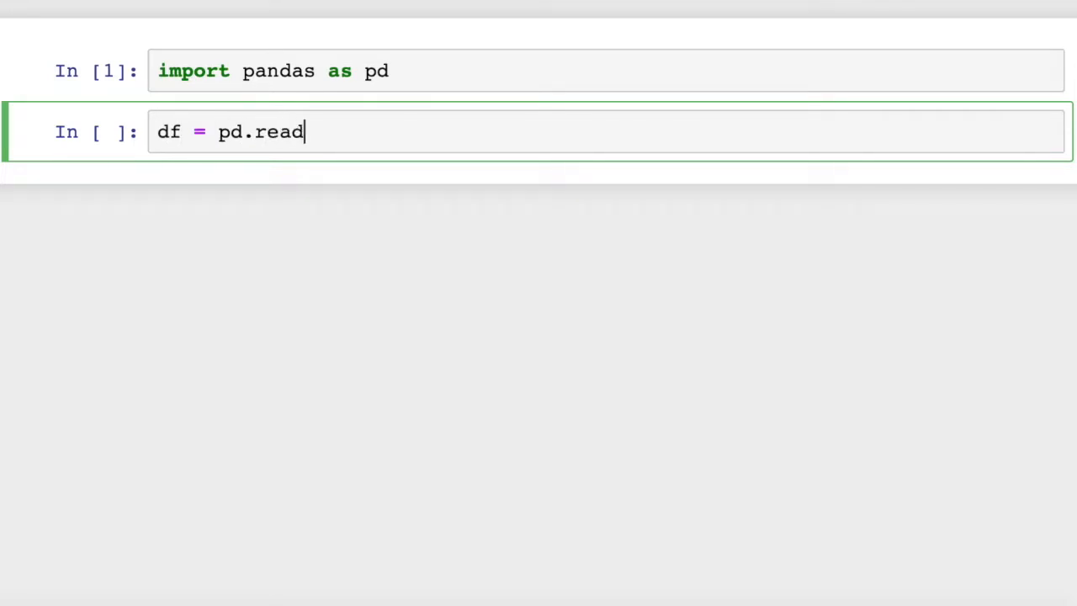
pyautogui.write('_csv')
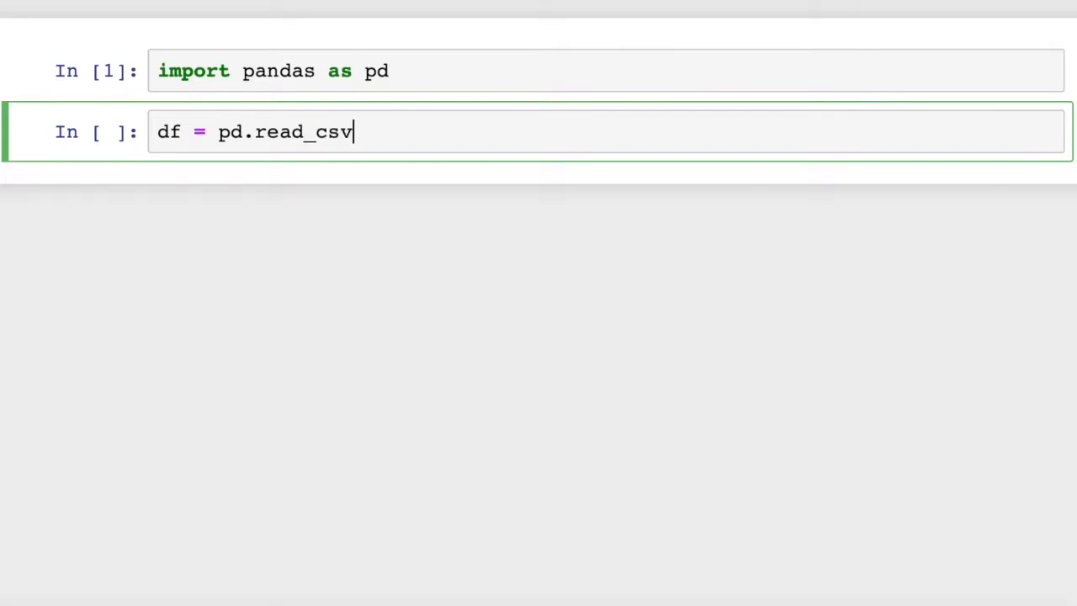
pyautogui.write("('')")
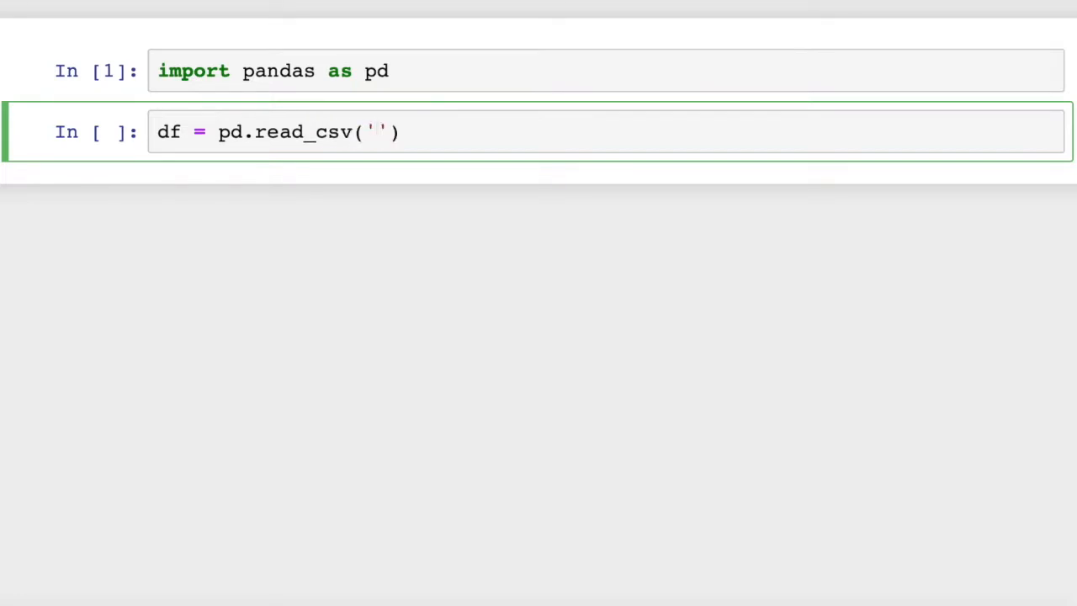
pyautogui.write('iris.')
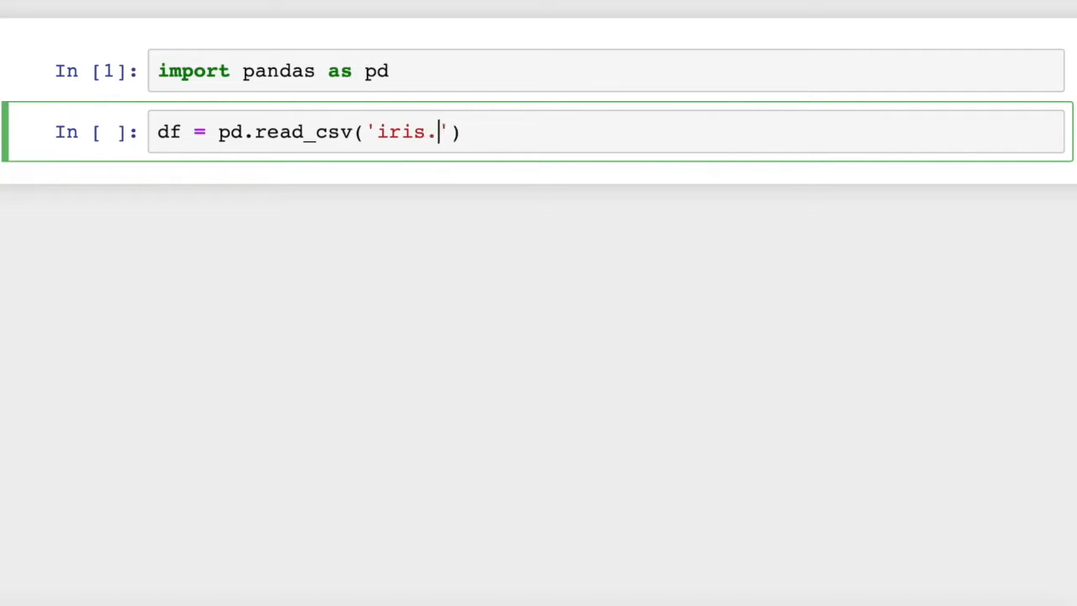
pyautogui.write('data')
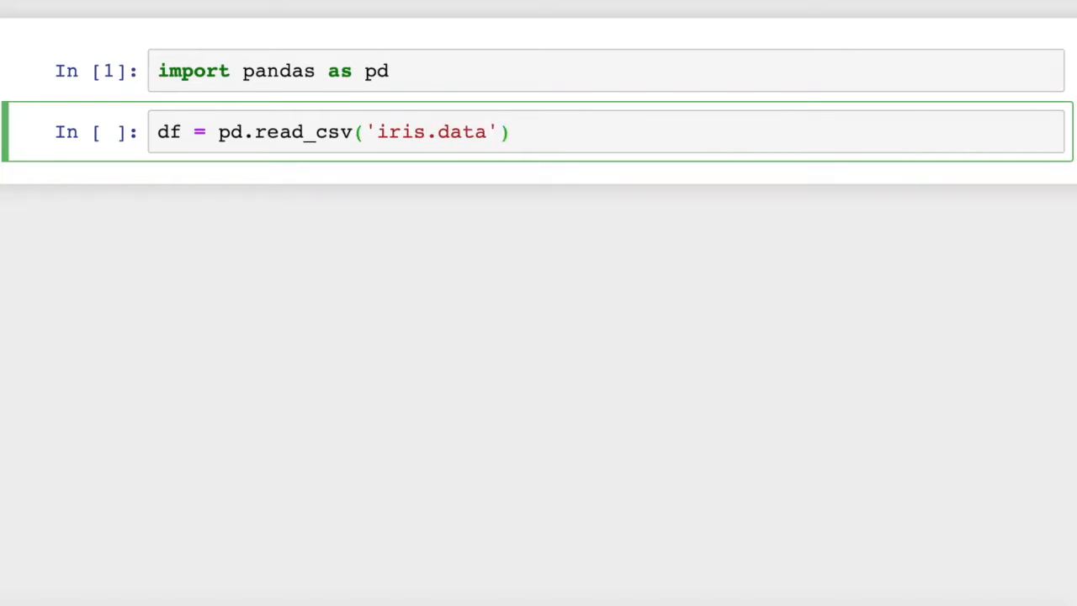
pyautogui.write(", names=['A','B','C','D','Label']")
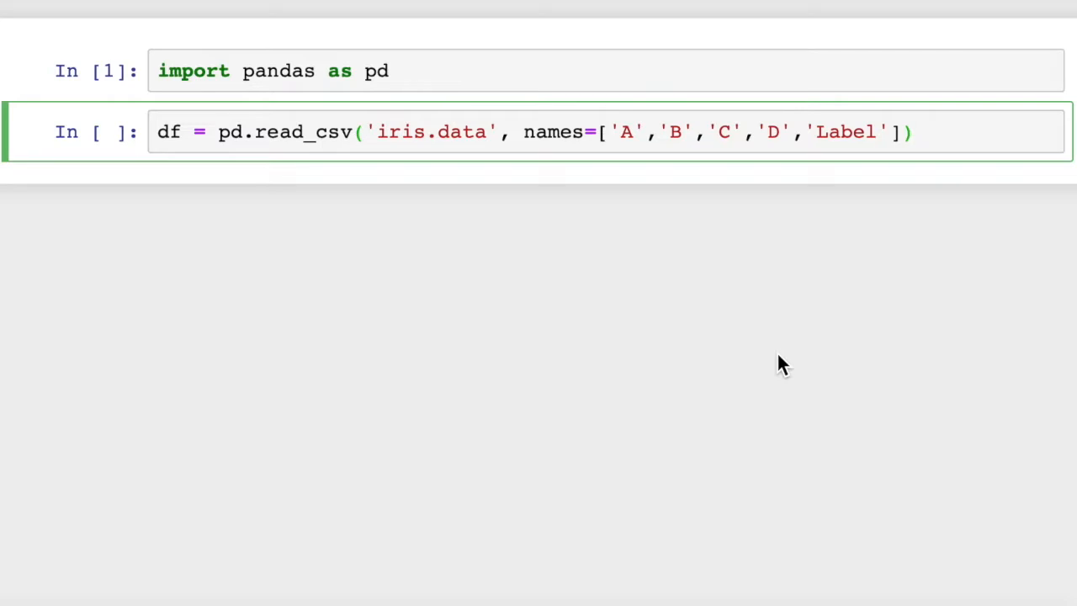
pyautogui.write('df')
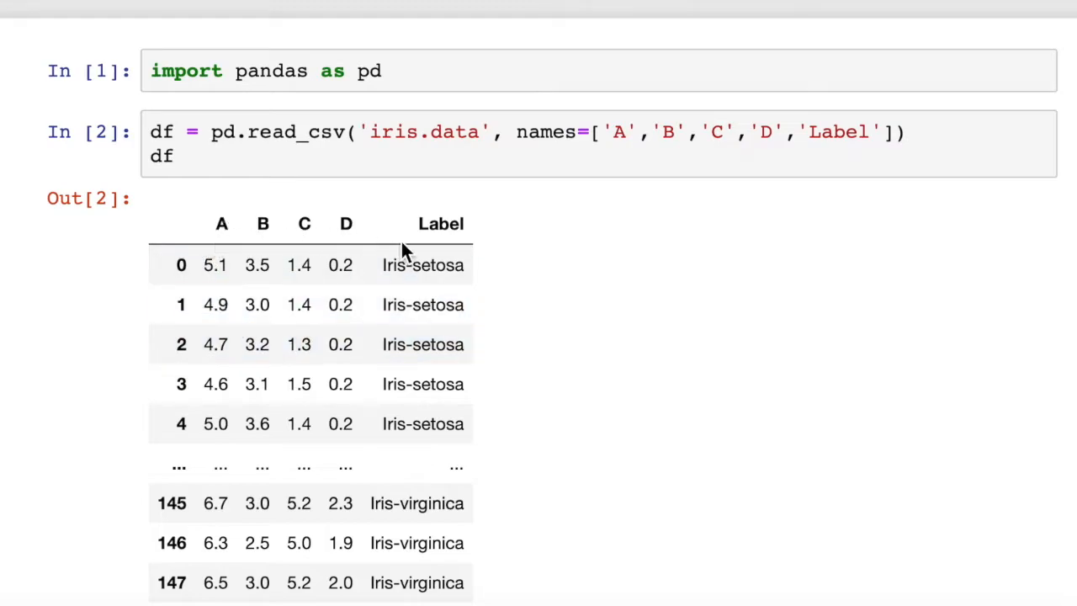
pyautogui.moveTo(363, 240)
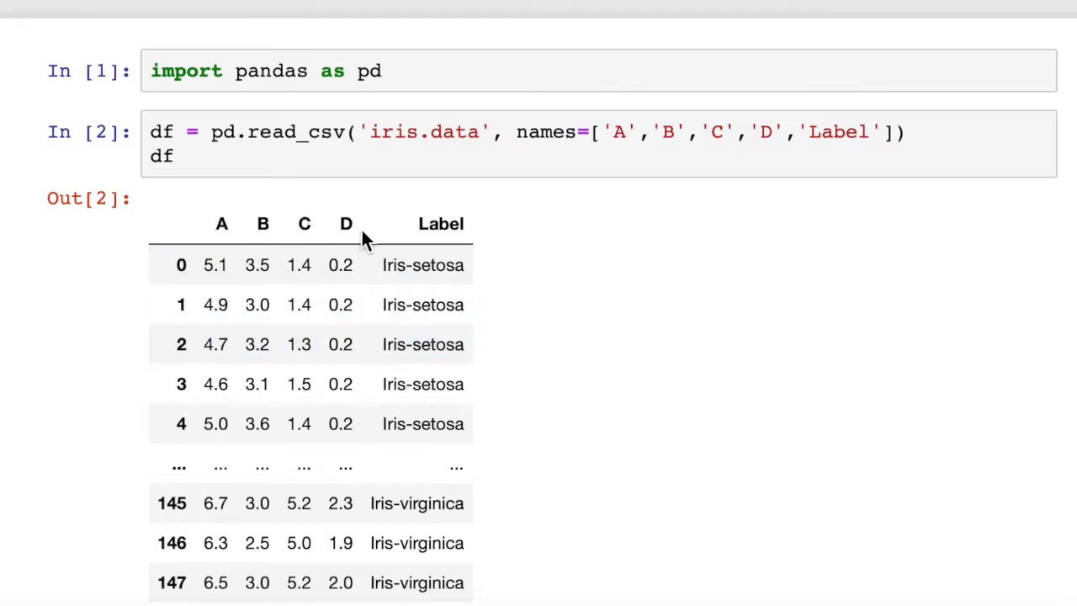
pyautogui.moveTo(505, 258)
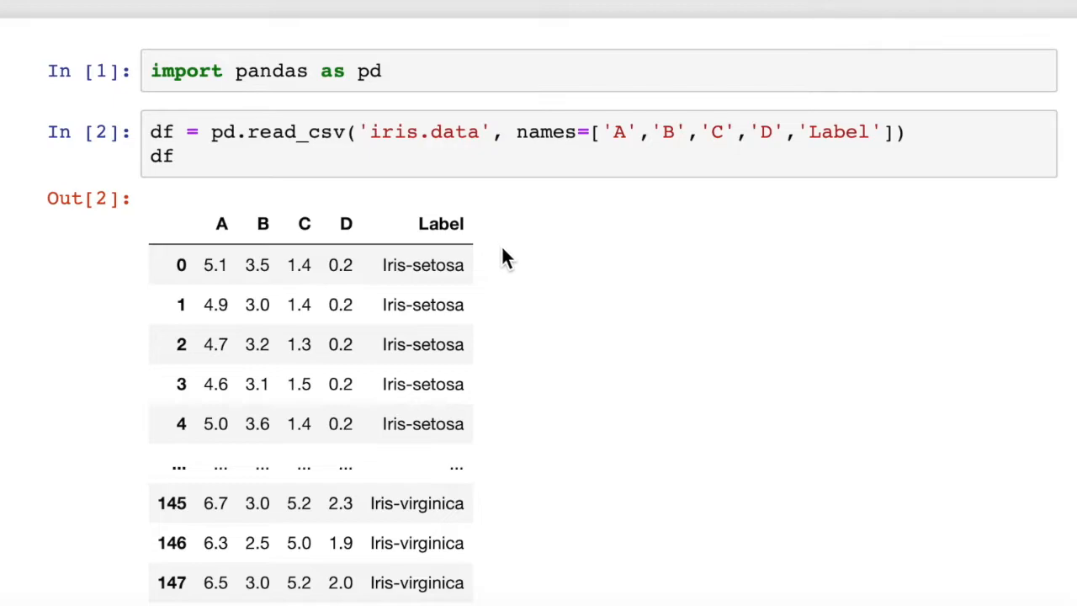
pyautogui.moveTo(532, 338)
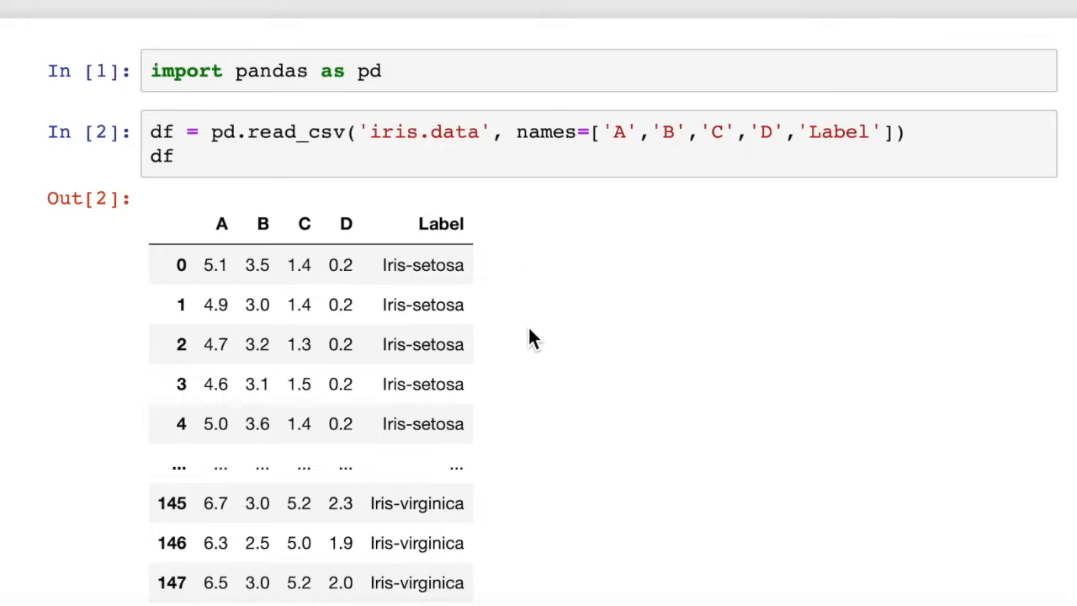
pyautogui.moveTo(268, 234)
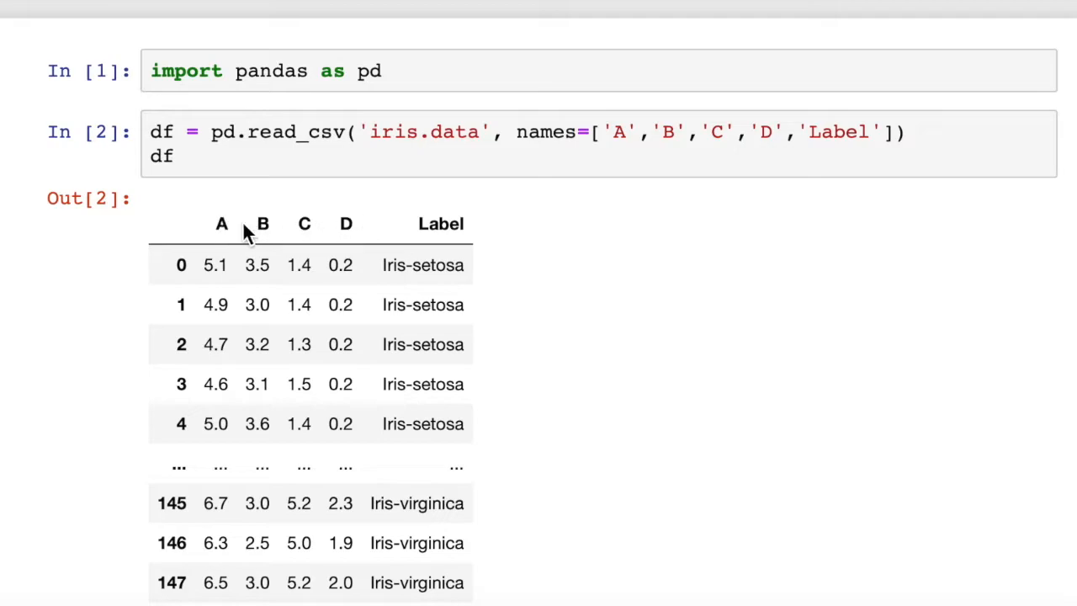
pyautogui.moveTo(301, 239)
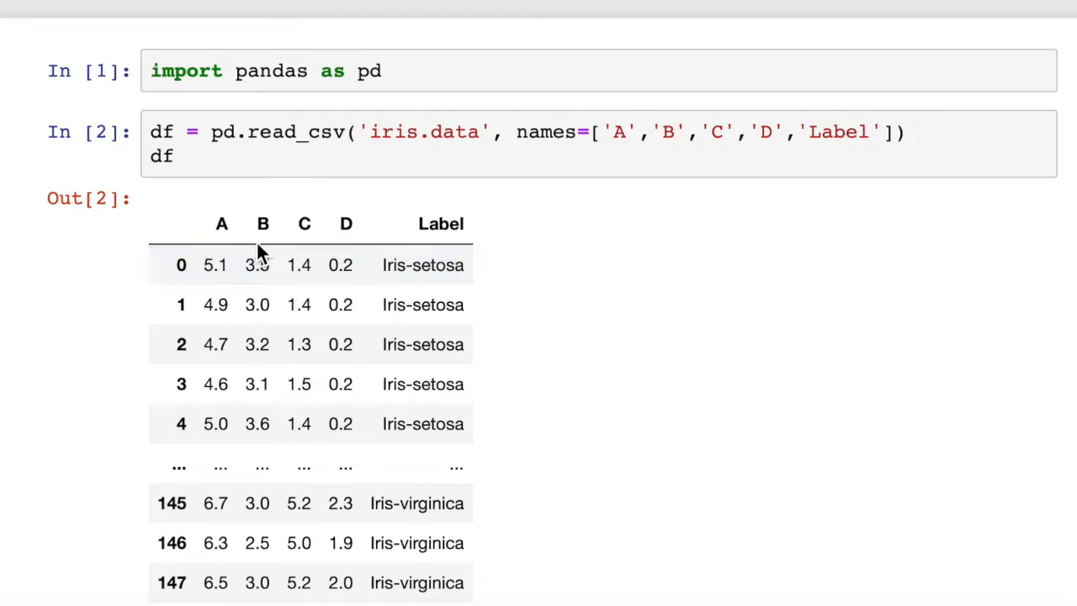
pyautogui.moveTo(496, 259)
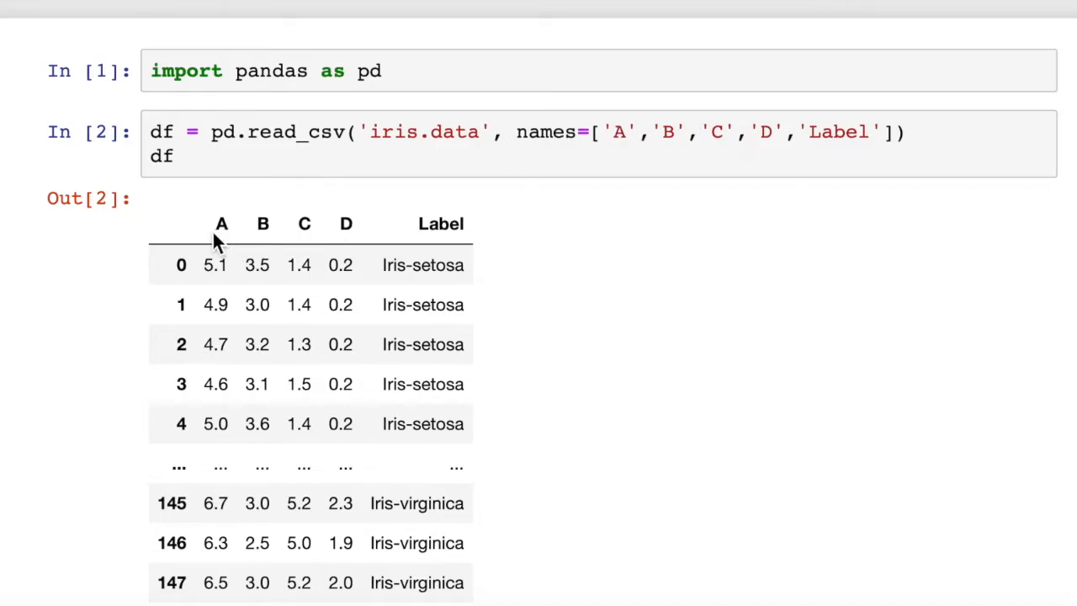
pyautogui.moveTo(450, 231)
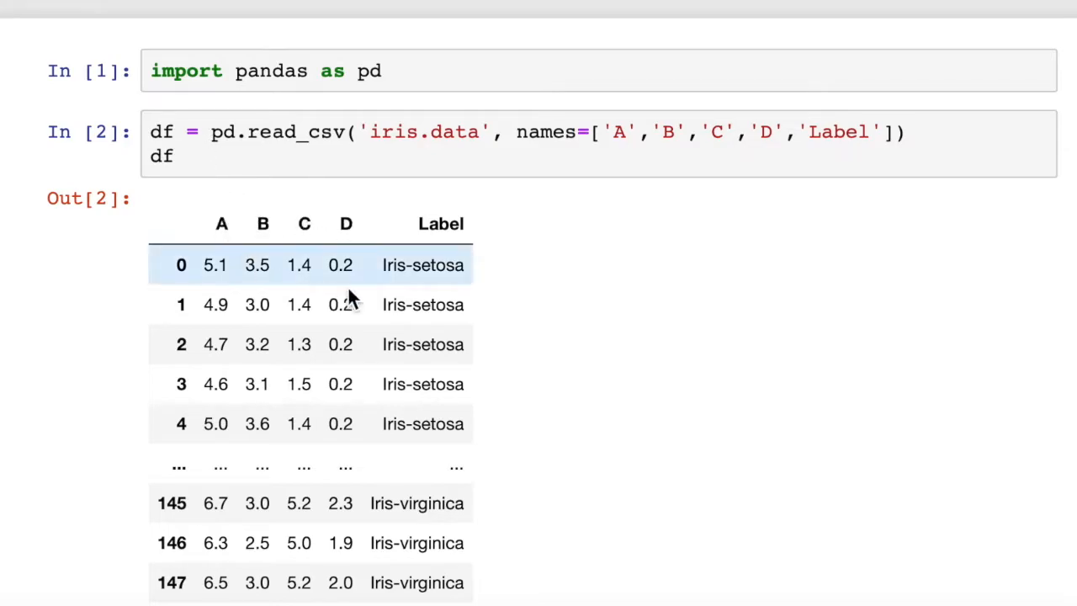
# Store df's columns in titles with list(df.columns) and output titles
pyautogui.scroll(-3)
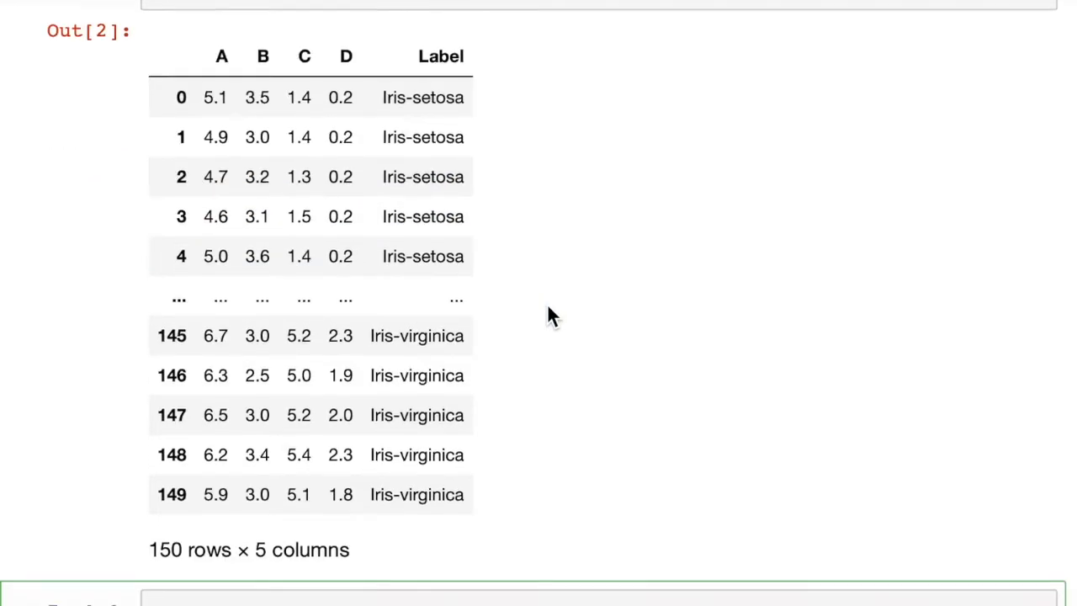
pyautogui.scroll(-3)
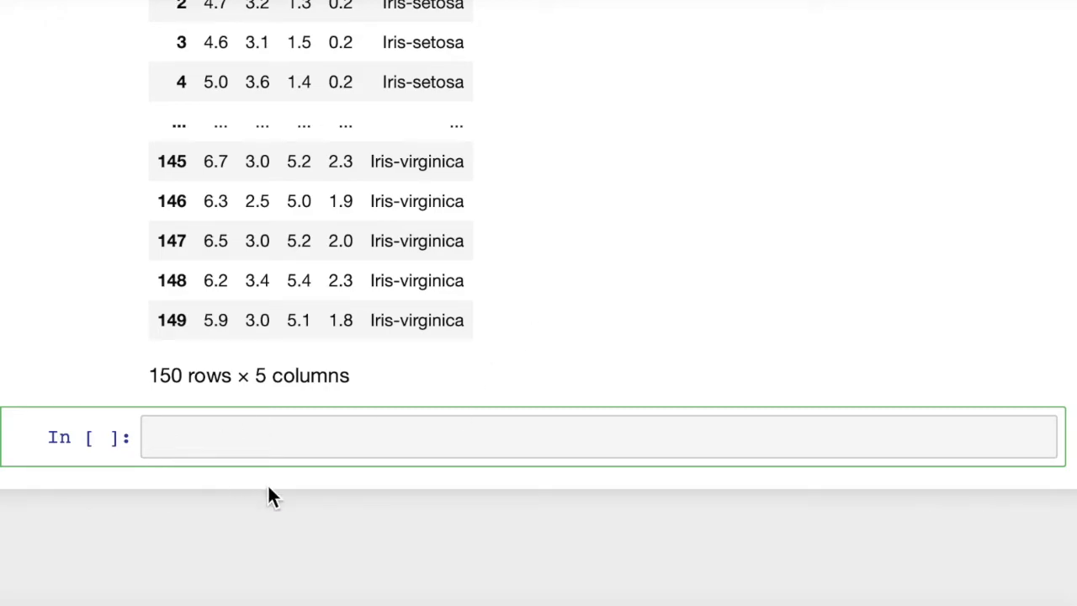
pyautogui.write('titles')
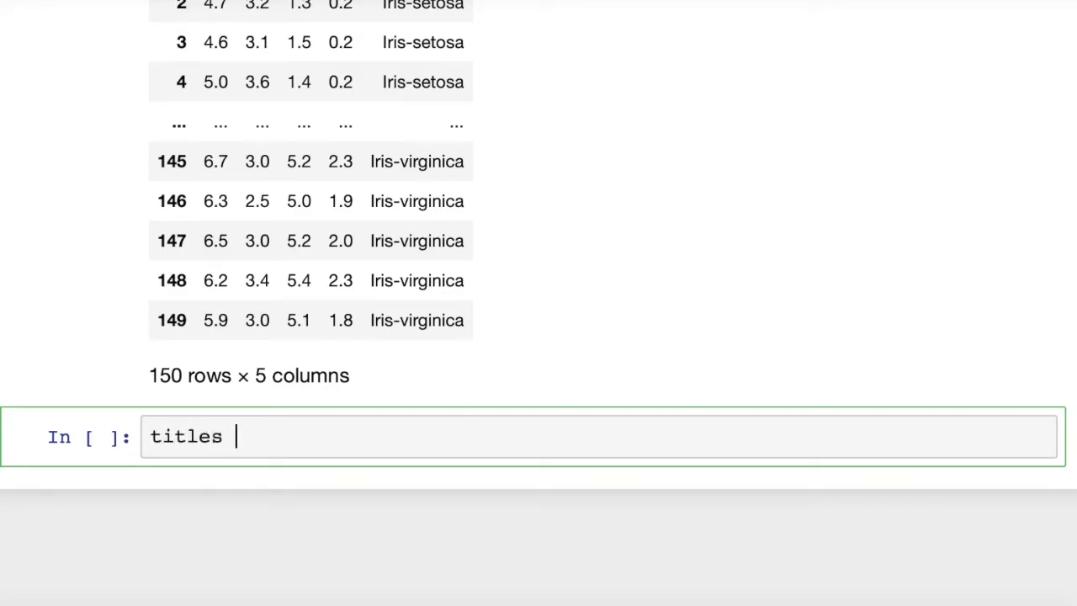
pyautogui.write('=')
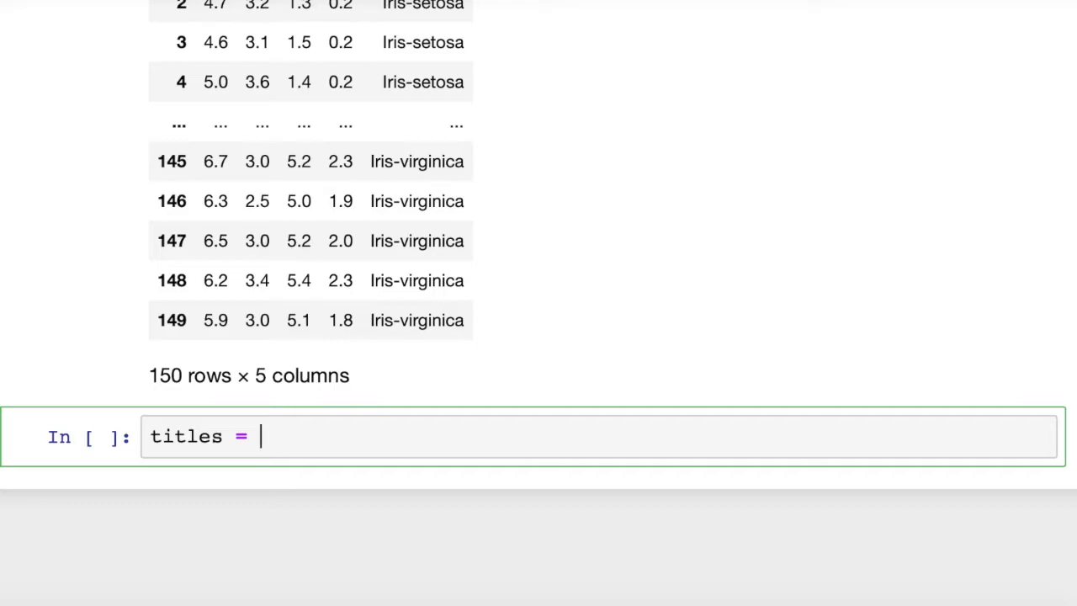
pyautogui.write('list')
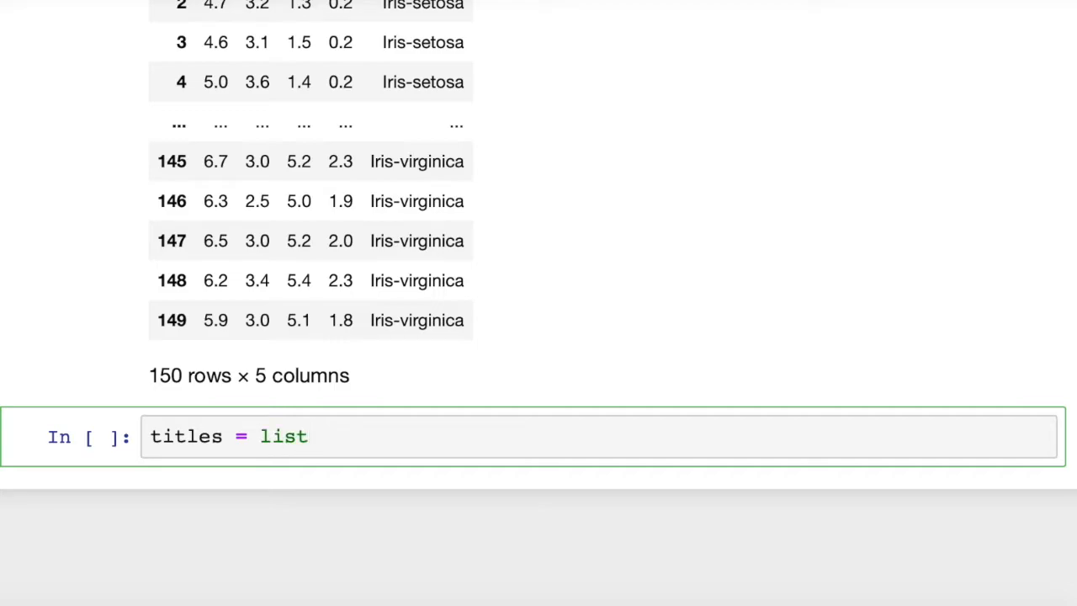
pyautogui.write('()')
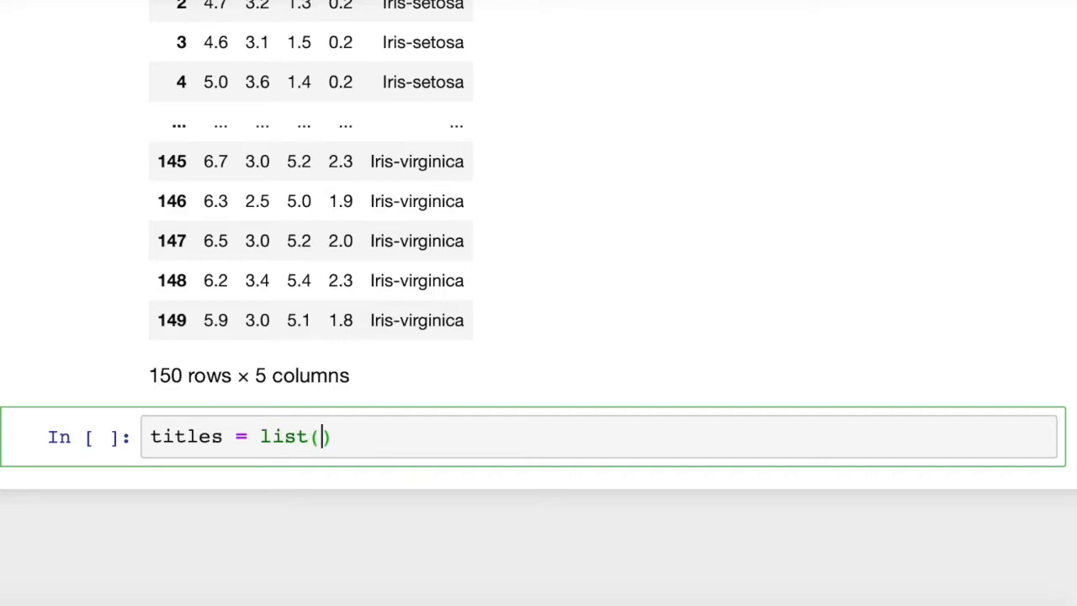
pyautogui.write('df.columns')
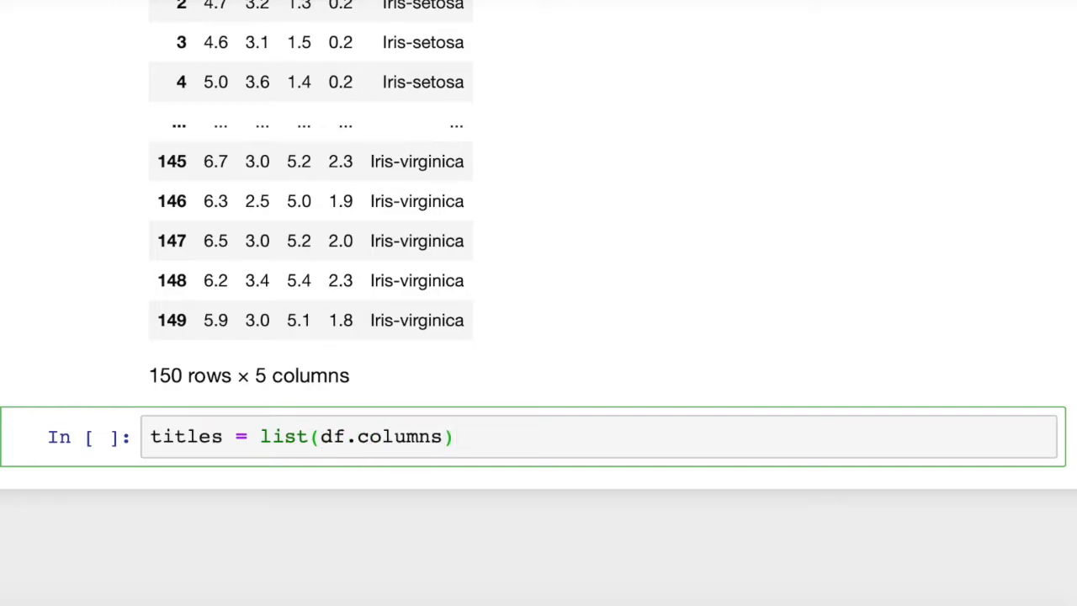
pyautogui.write('titles')
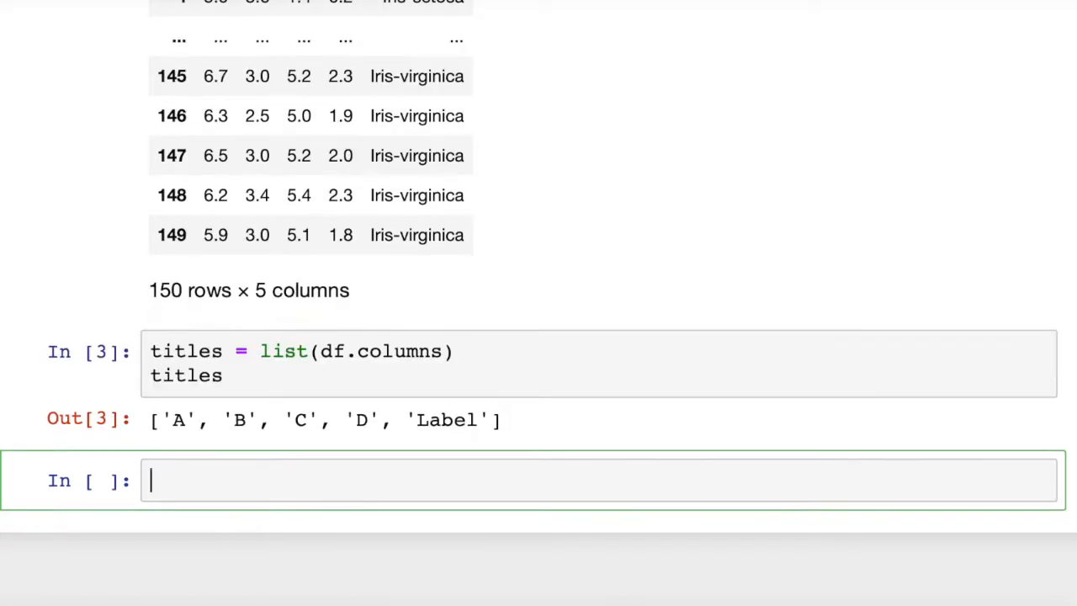
pyautogui.moveTo(163, 427)
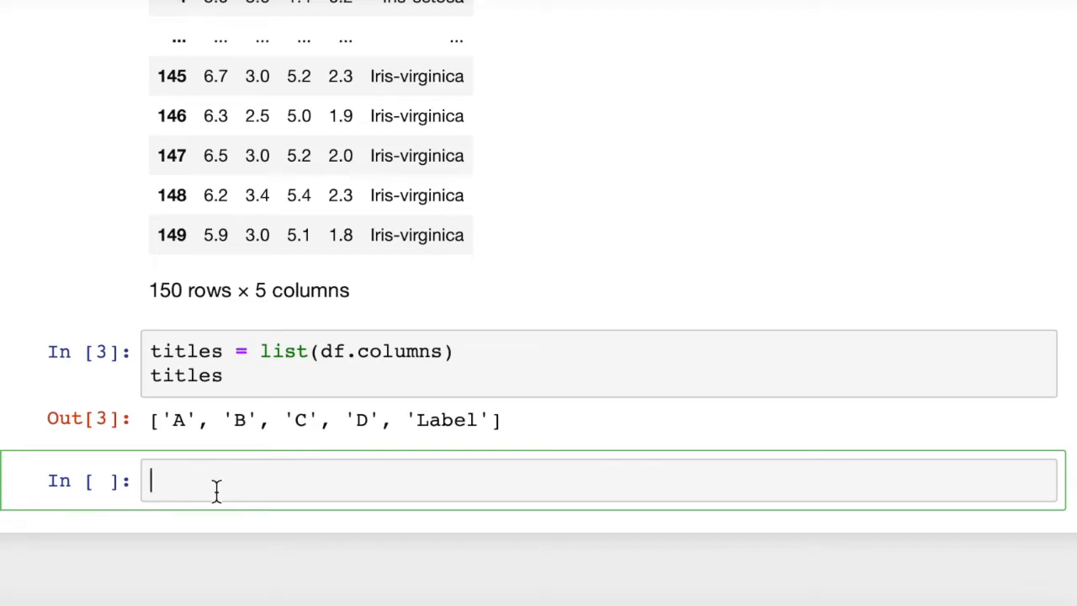
# Start the swap statement titles[1],titles[2] in the empty cell
pyautogui.doubleClick(185, 375)
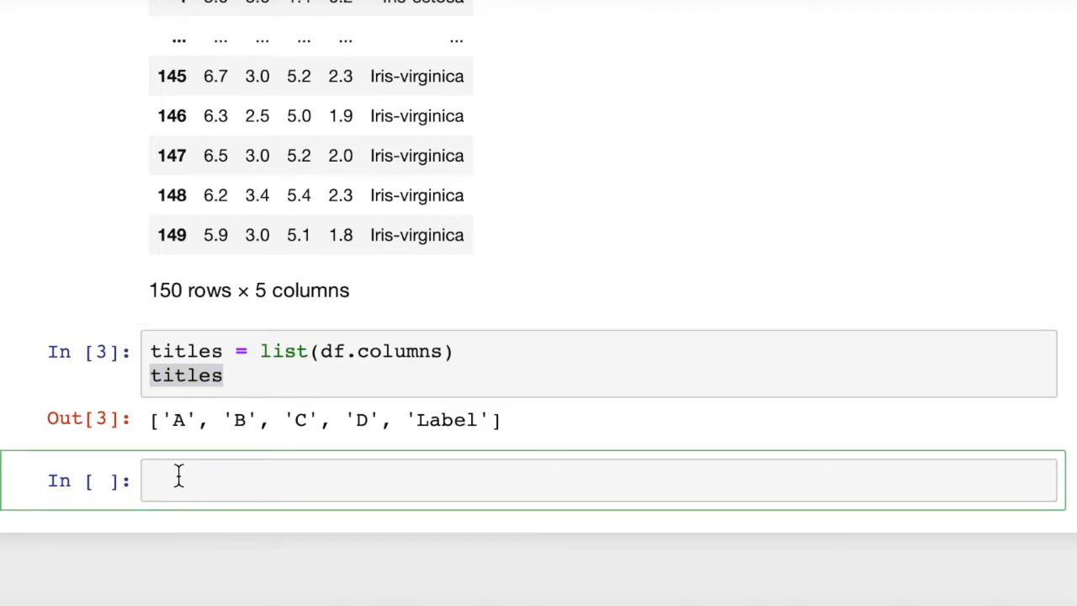
pyautogui.write('titles[]')
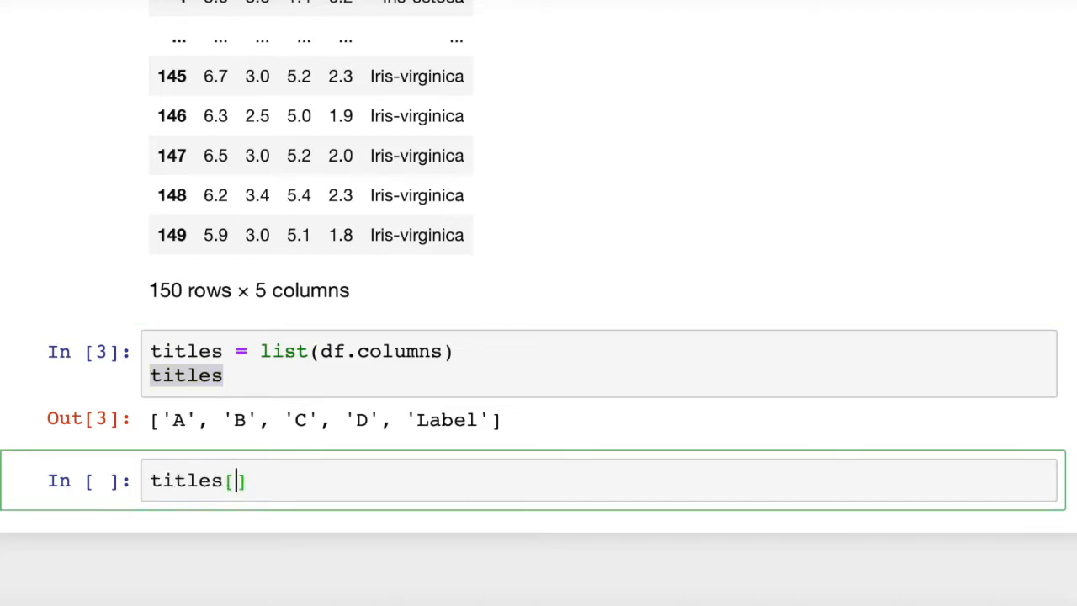
pyautogui.write('1')
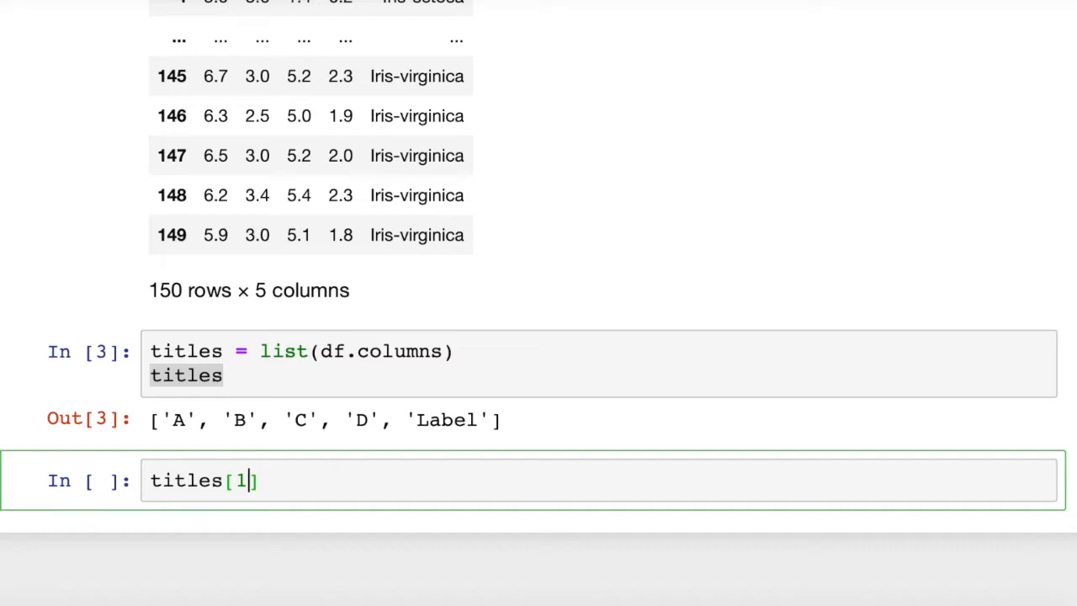
pyautogui.write(',')
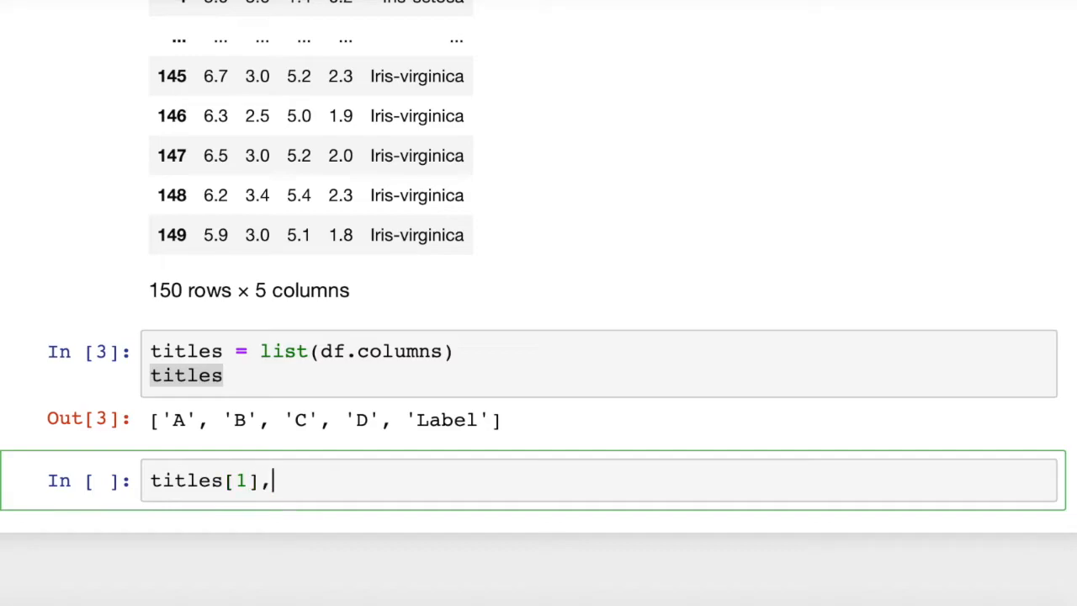
pyautogui.write('titles[]=')
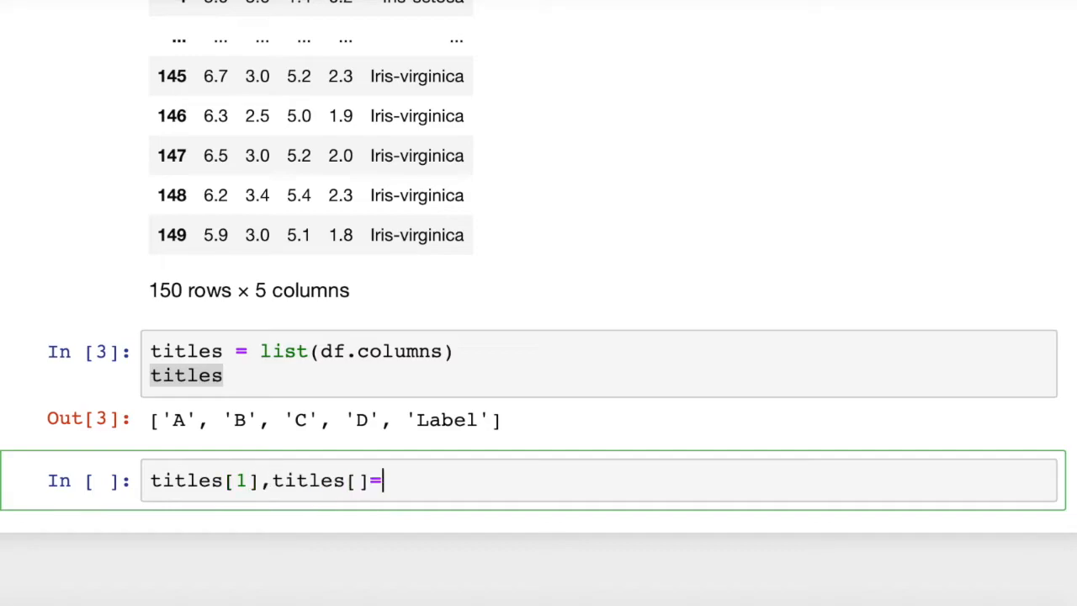
pyautogui.press('Backspace')
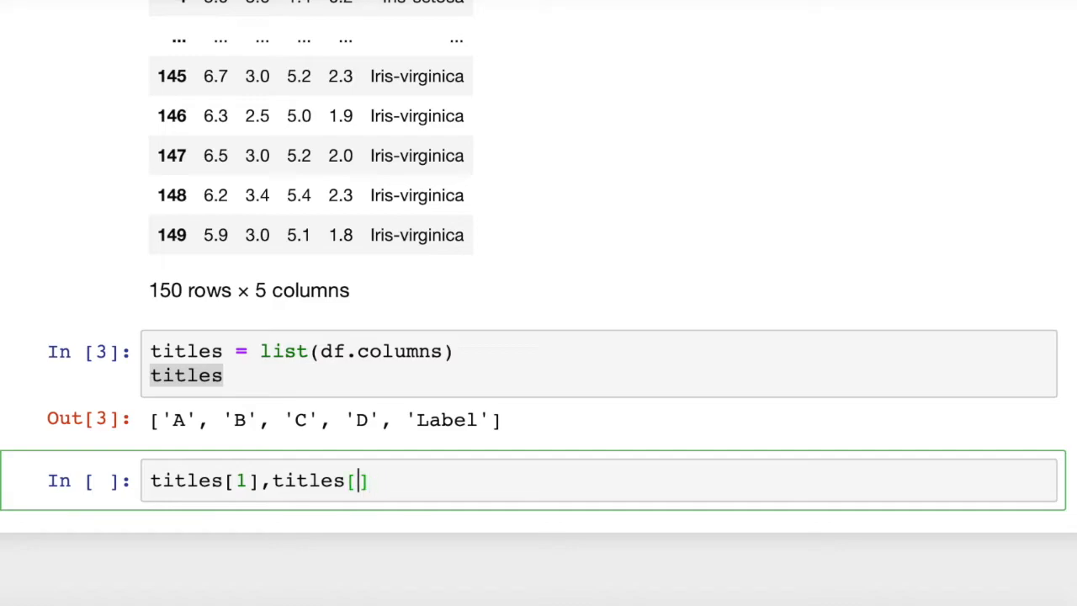
# Finish assigning titles[1],titles[2] = titles[2],titles[1] and output titles
pyautogui.write('2]')
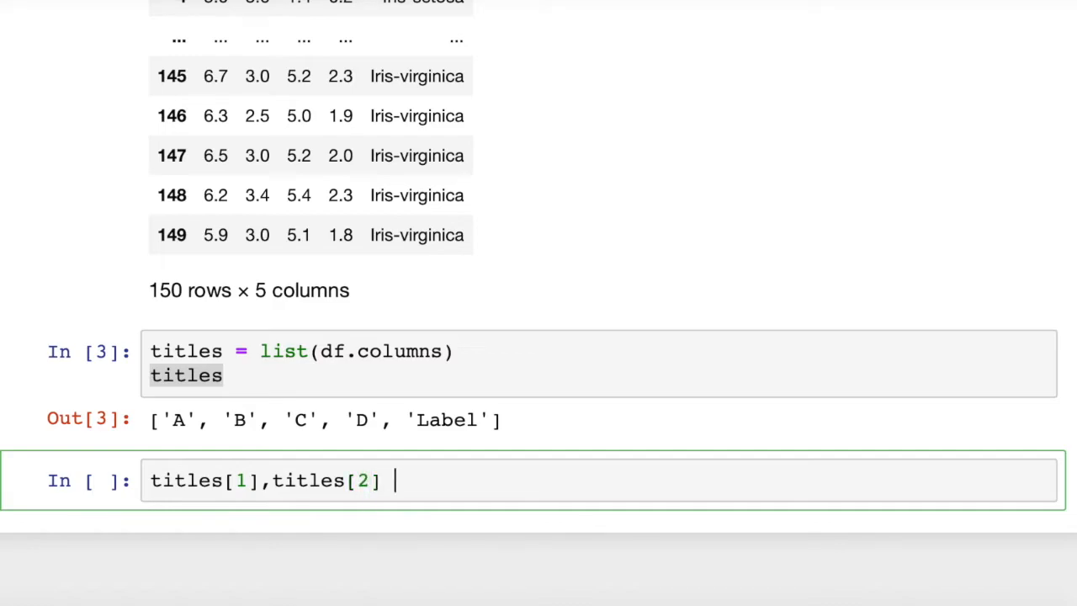
pyautogui.write('=')
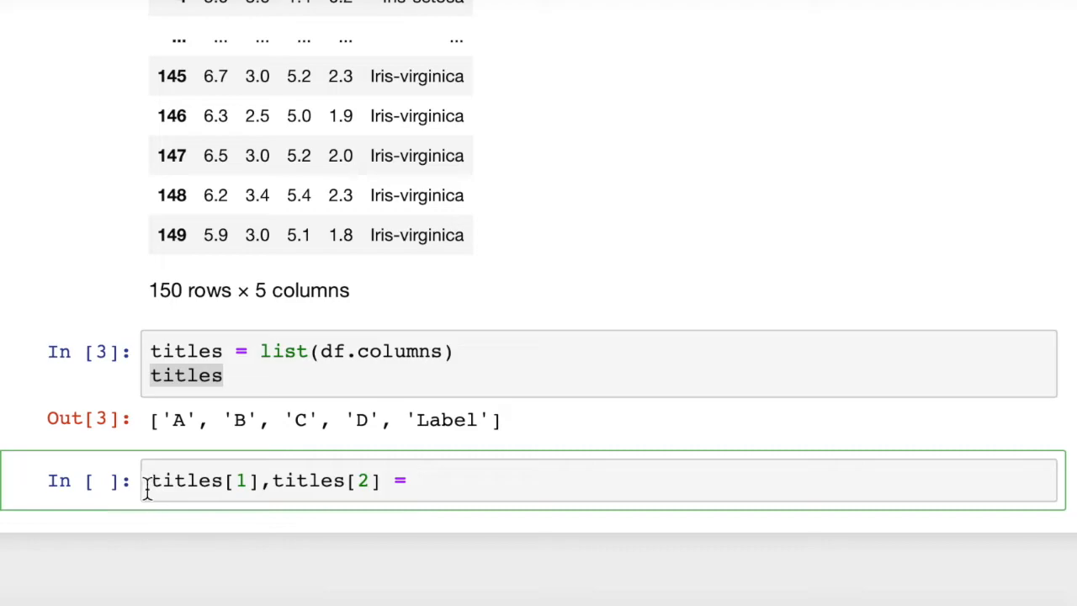
pyautogui.moveTo(150, 480); pyautogui.dragTo(383, 480)
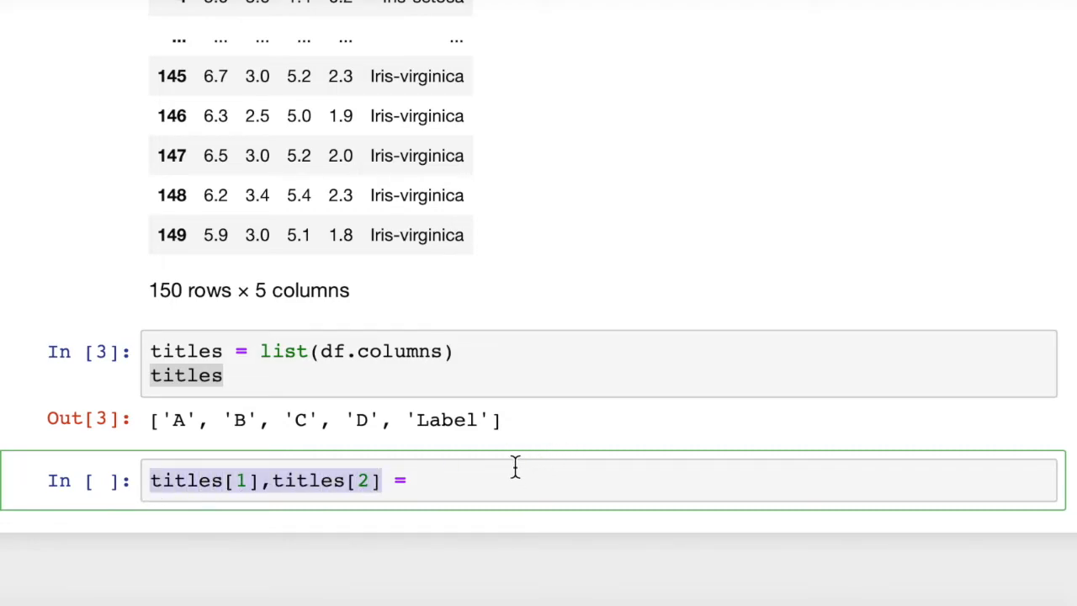
pyautogui.write('titles[1],titles[2]')
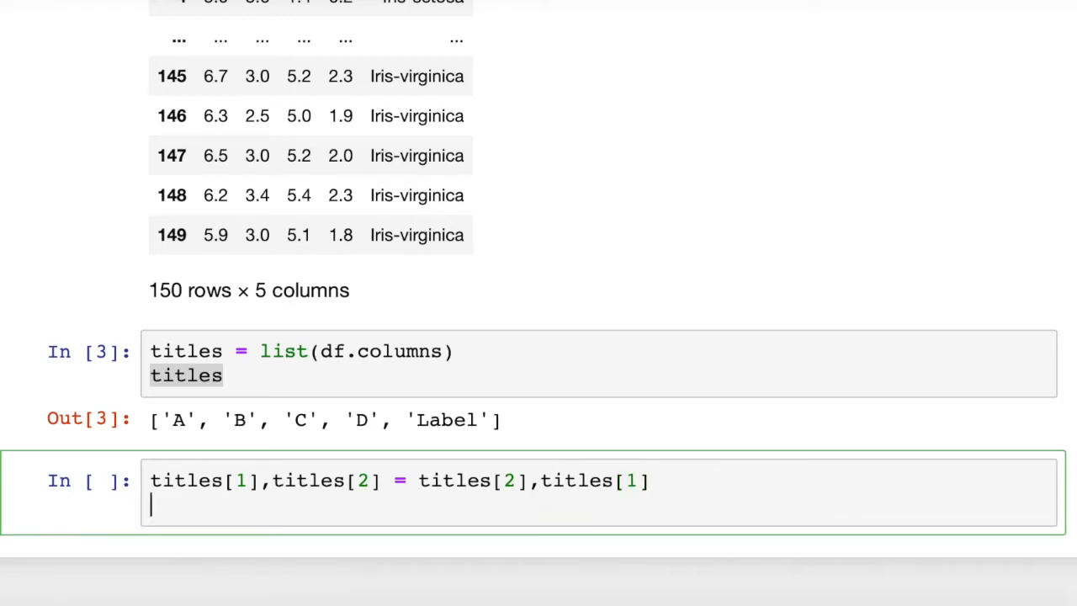
pyautogui.write('titles')
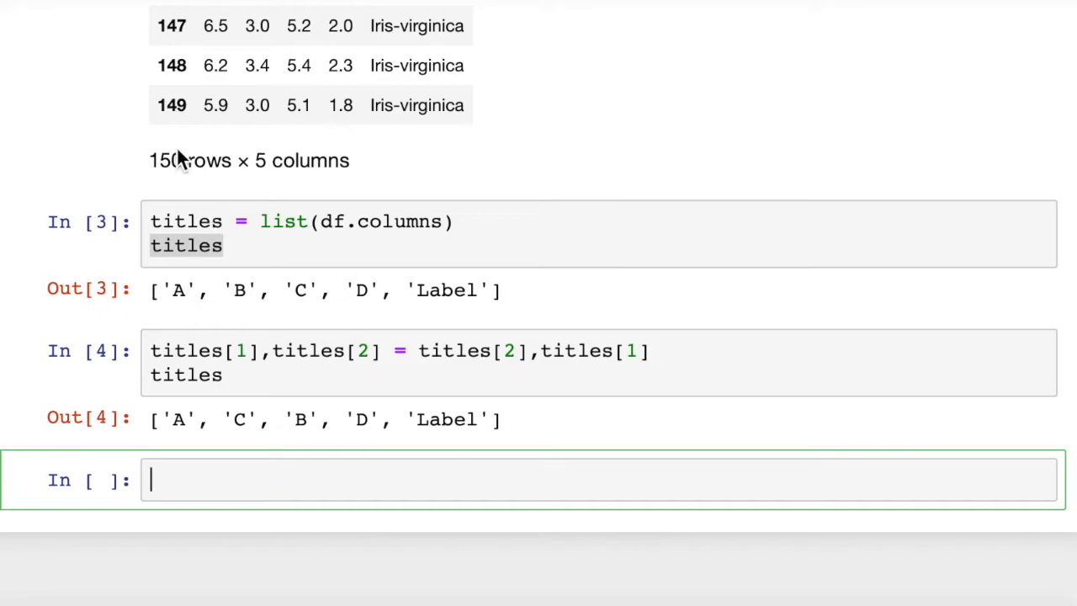
pyautogui.moveTo(320, 225)
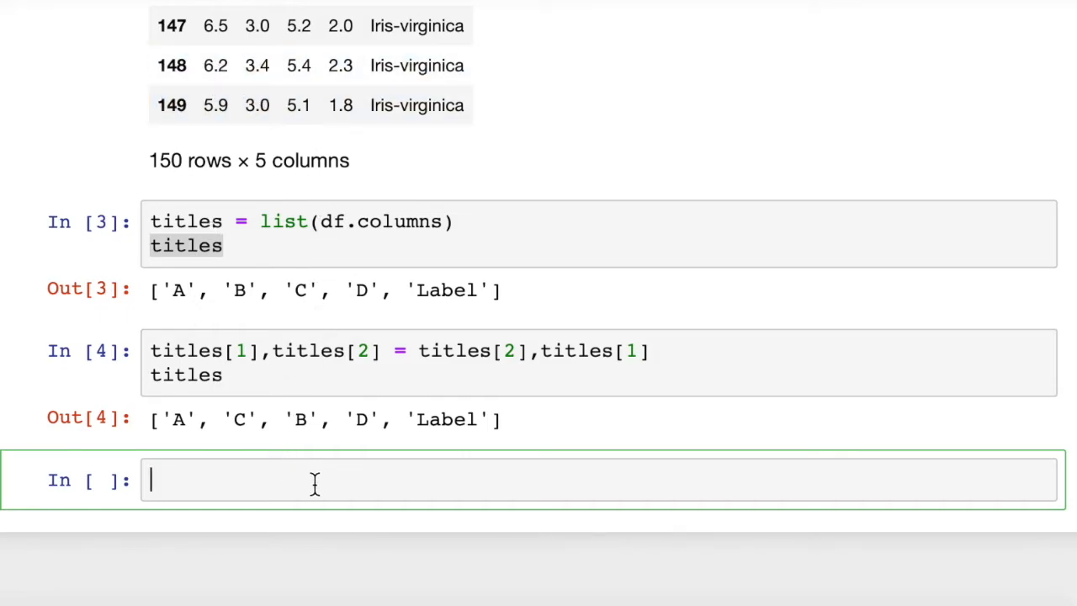
# Write df = df[titles] with df on the following line in the empty cell
pyautogui.write('df.')
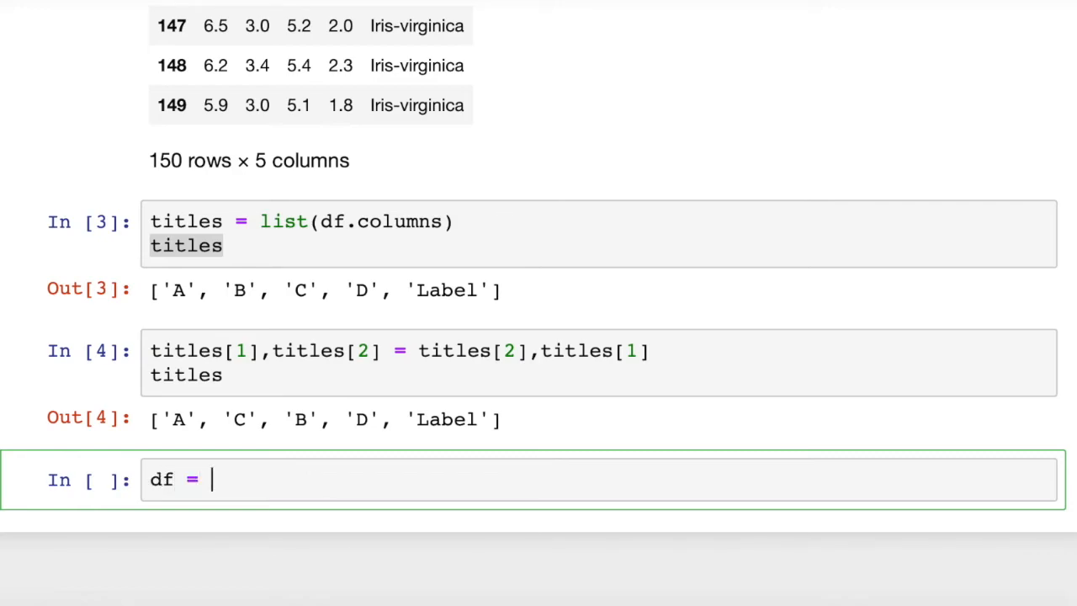
pyautogui.write('df')
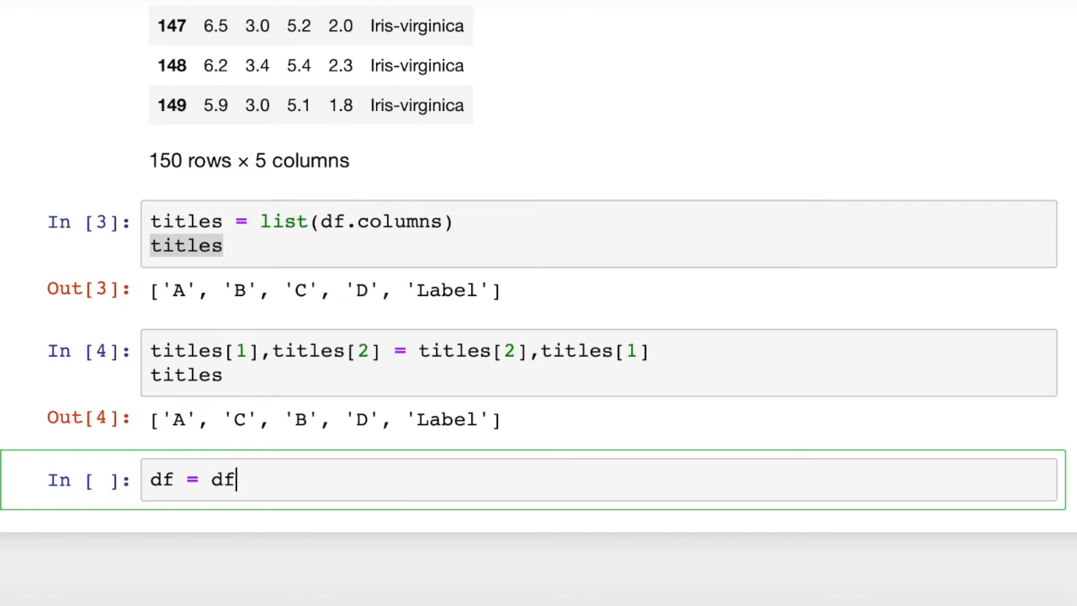
pyautogui.write('[ti')
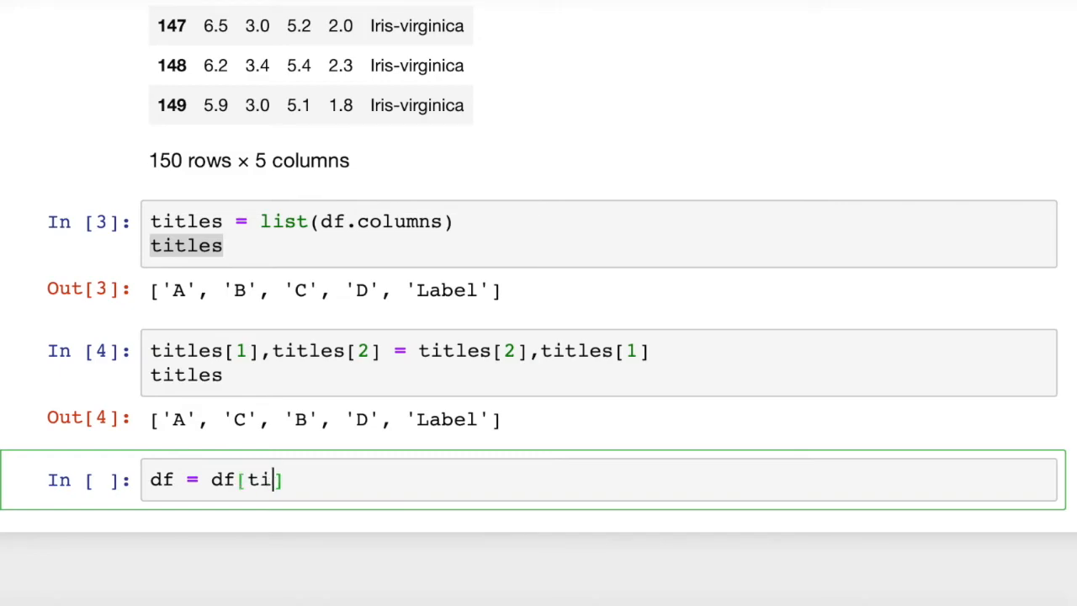
pyautogui.write('tles]')
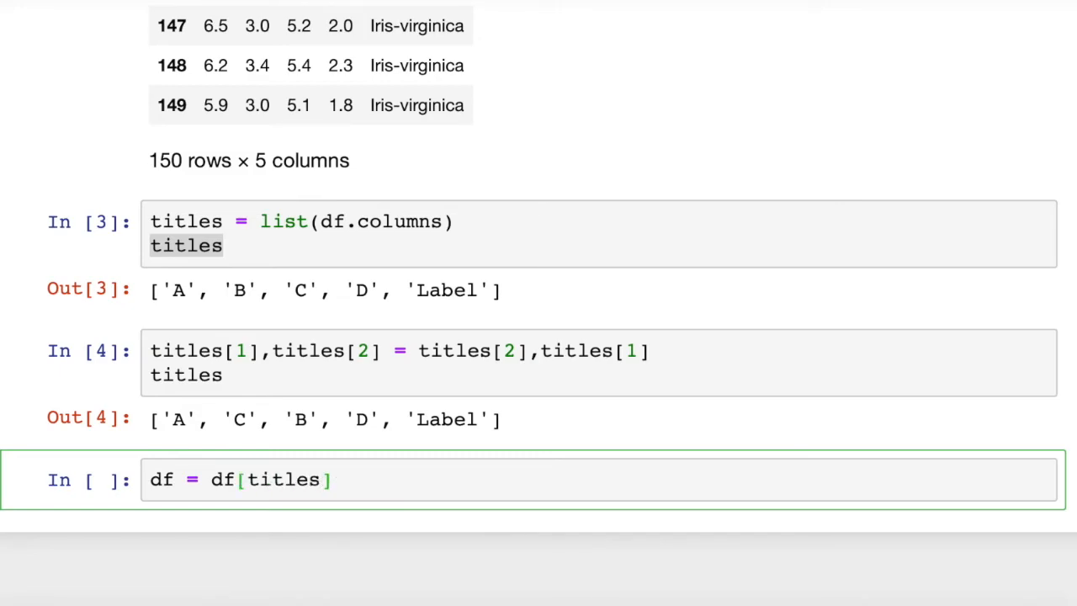
pyautogui.write('df')
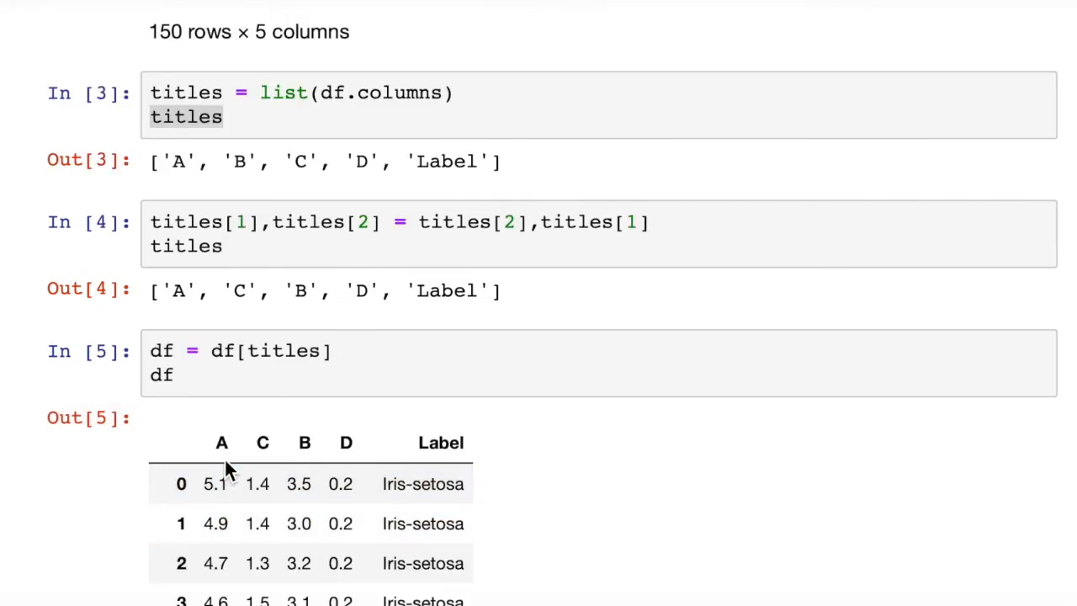
pyautogui.moveTo(262, 445)
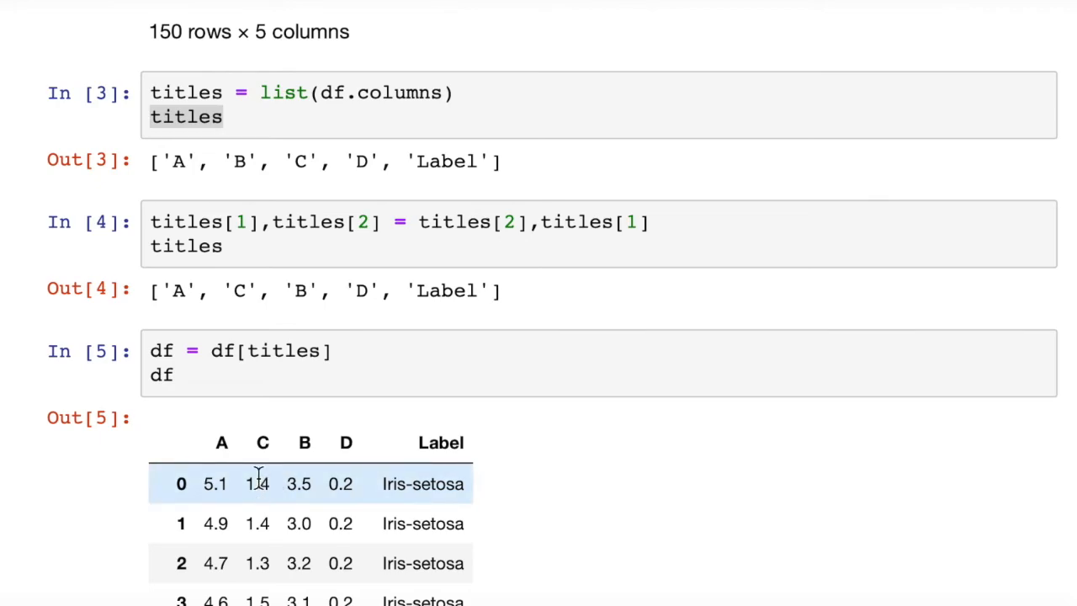
pyautogui.moveTo(267, 523)
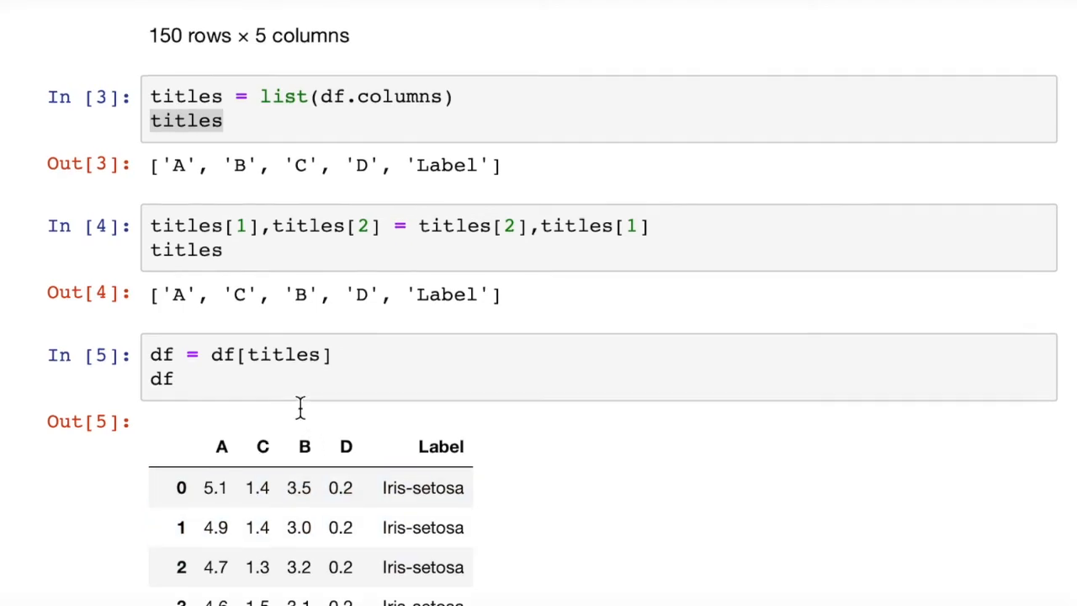
# Scroll up to compare the reordered table with the original A, B, C, D output
pyautogui.scroll(3)
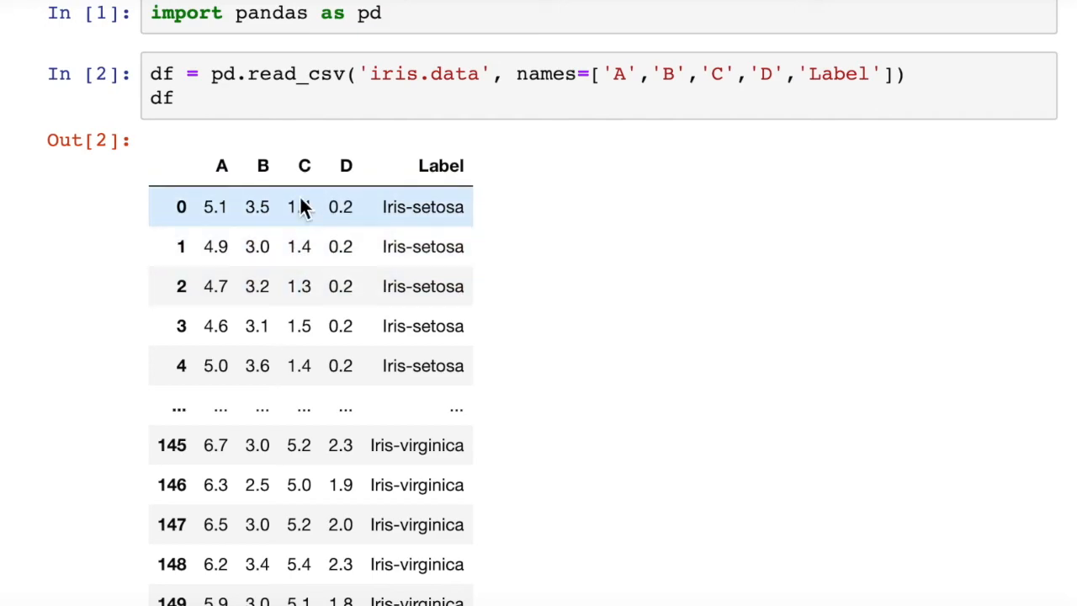
pyautogui.moveTo(295, 187)
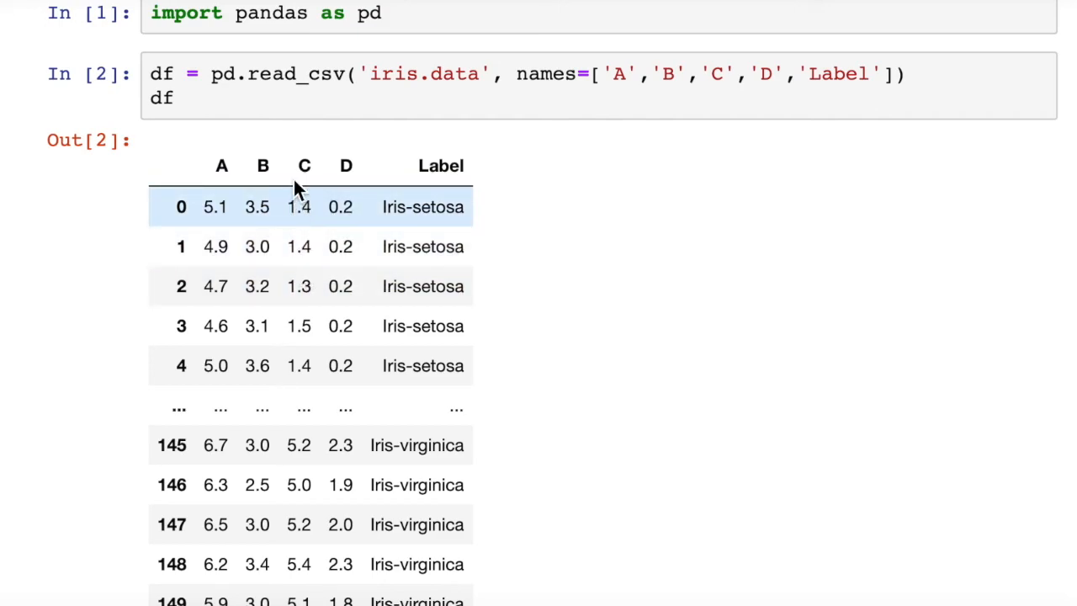
pyautogui.moveTo(301, 172)
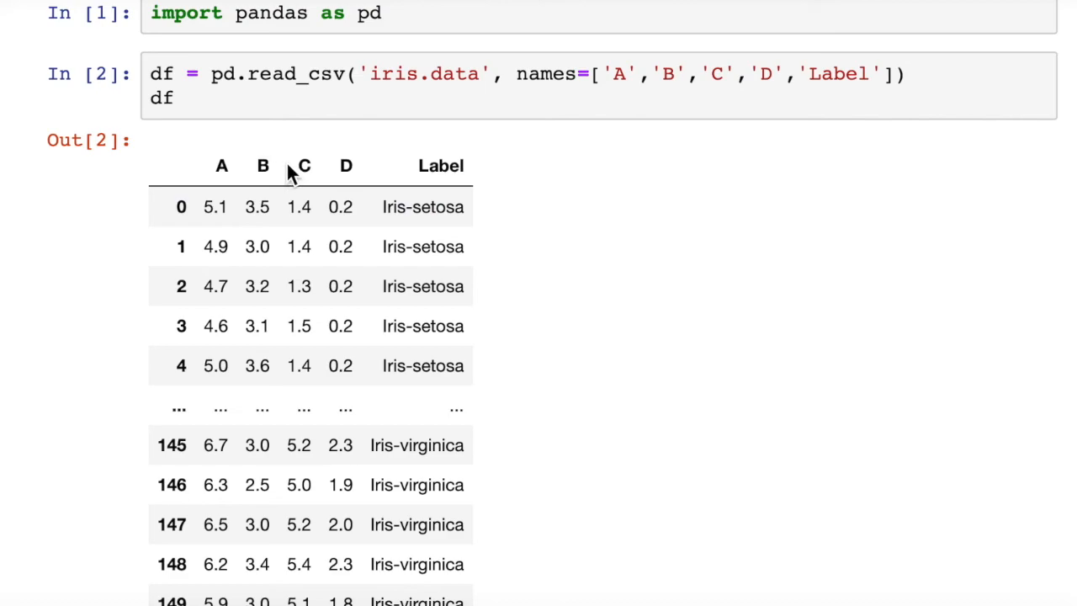